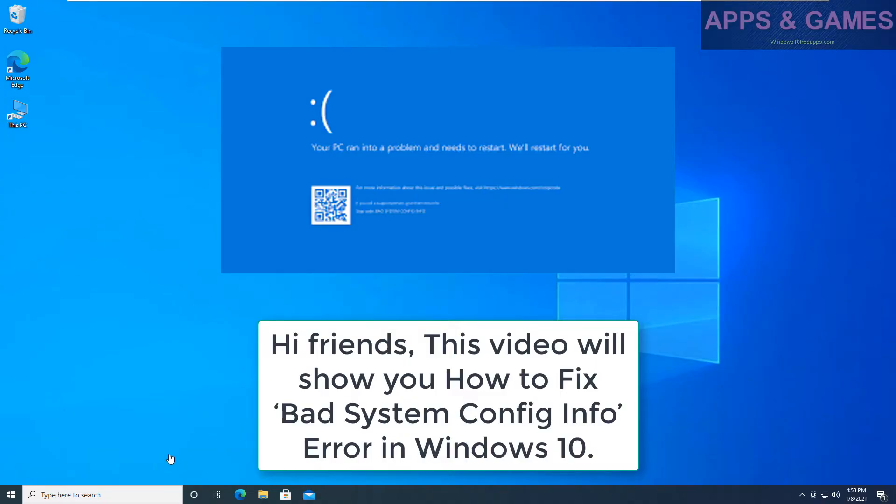
{"action": "mouse_move", "coordinate": [169, 453]}
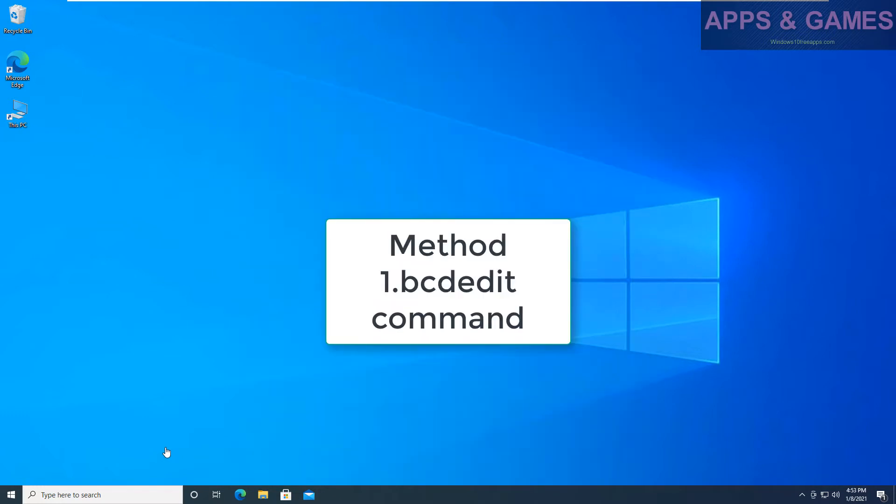
{"action": "mouse_move", "coordinate": [133, 494]}
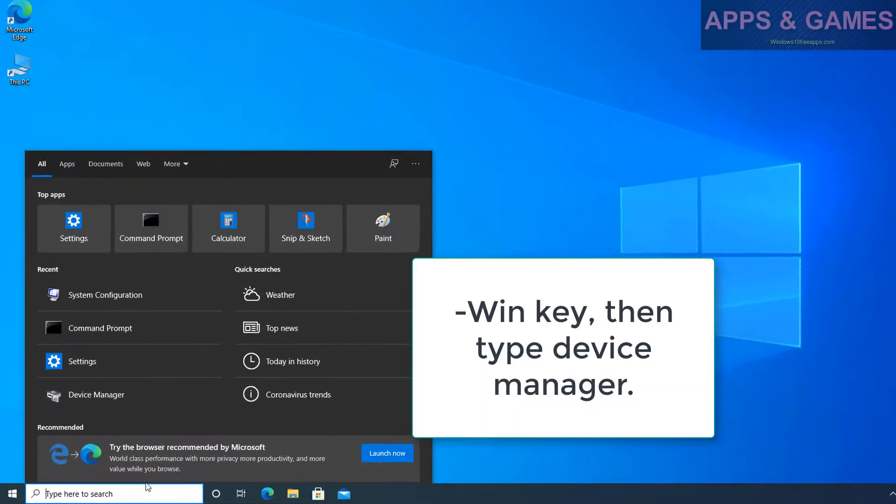
Launch Device Manager from Start search, maximize it and bring up the device tree's context menu
{"action": "type", "text": "device Manager"}
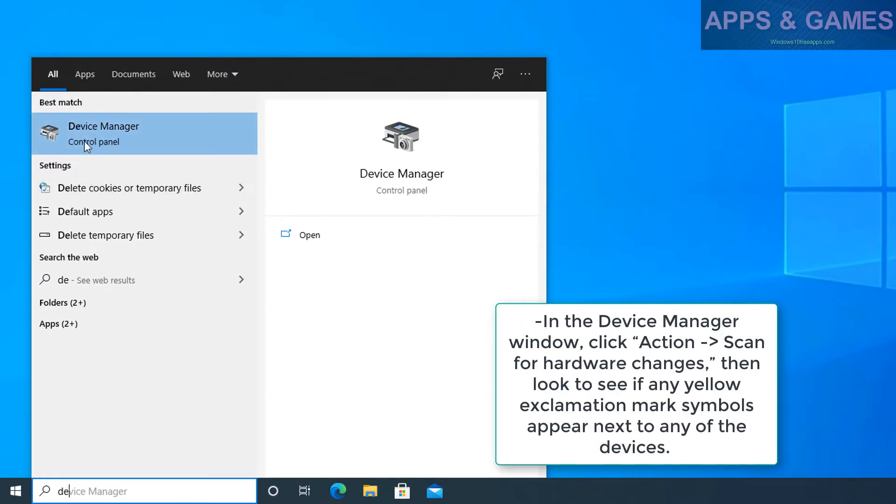
{"action": "left_click", "coordinate": [104, 133]}
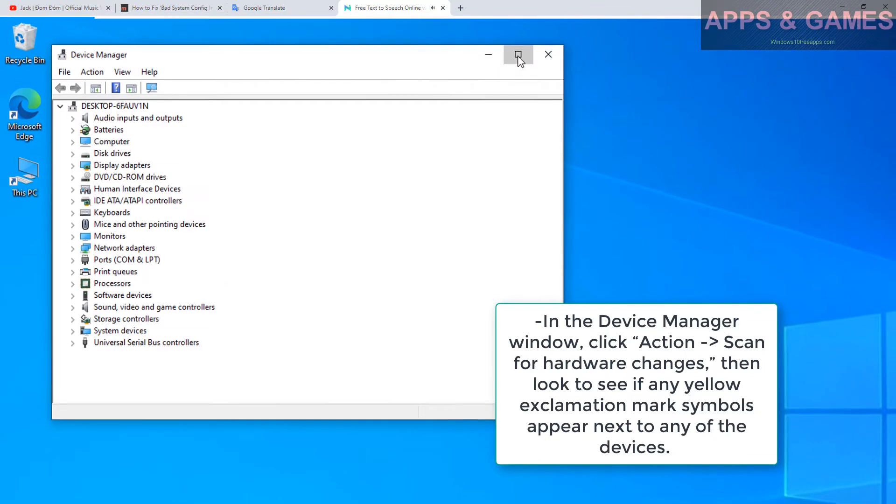
{"action": "left_click", "coordinate": [518, 54]}
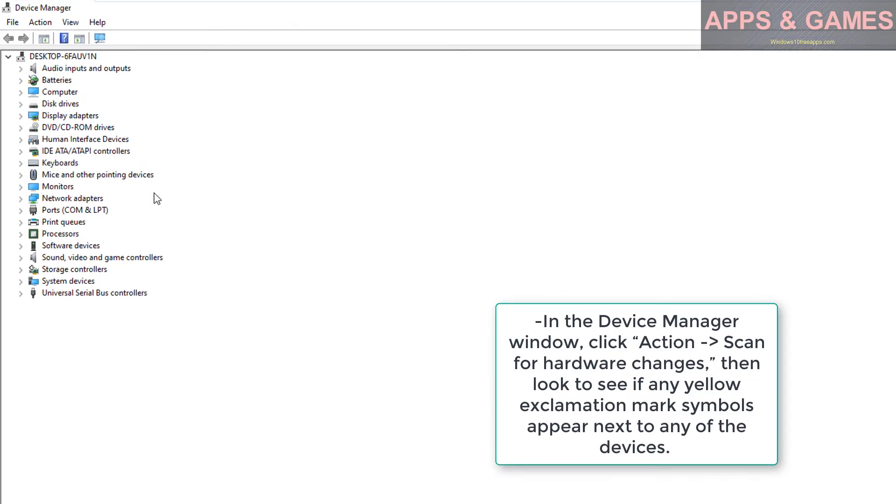
{"action": "right_click", "coordinate": [74, 127]}
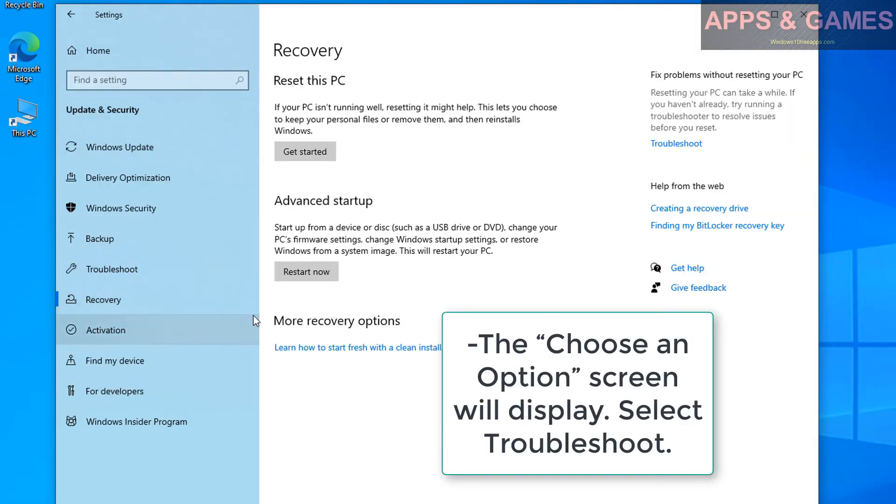
Restart now under Advanced startup on the Recovery page
{"action": "left_click", "coordinate": [306, 270]}
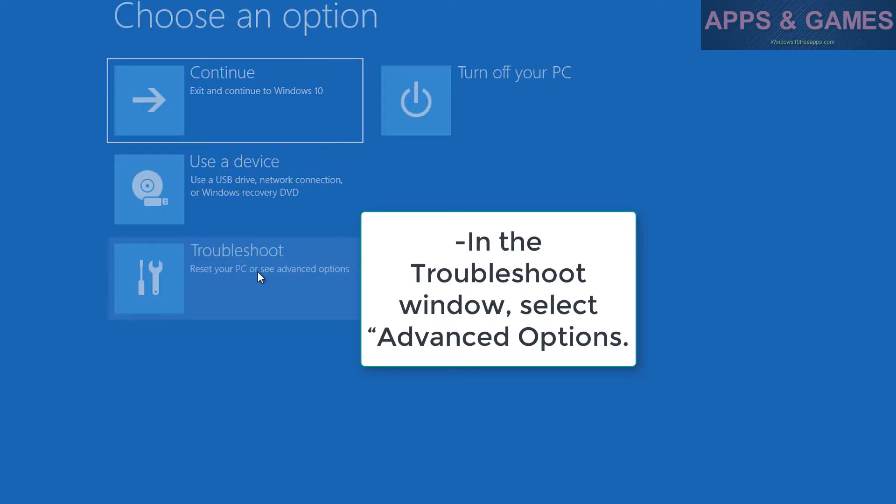
Choose Troubleshoot, then Advanced options on the recovery screen
{"action": "left_click", "coordinate": [234, 278]}
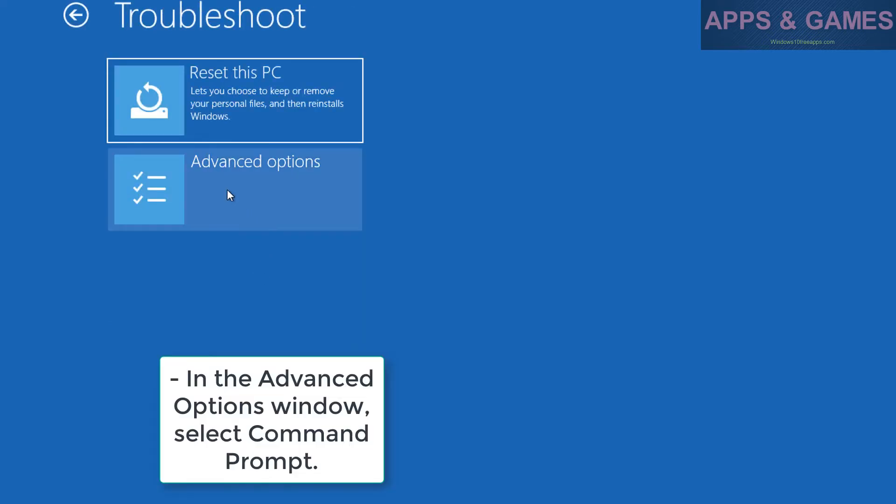
{"action": "left_click", "coordinate": [235, 188]}
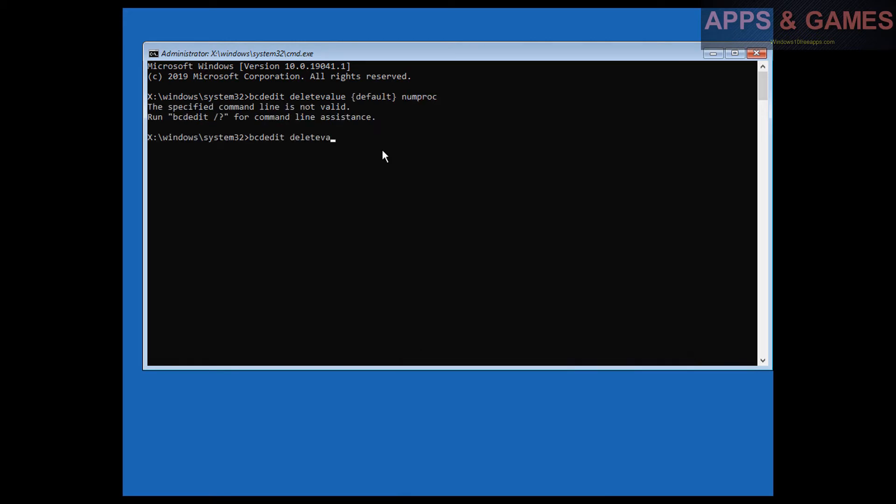
Attempt bcdedit deletevalue {default} truncatememory, close the prompt and restart into Startup Settings
{"action": "type", "text": "lue {default"}
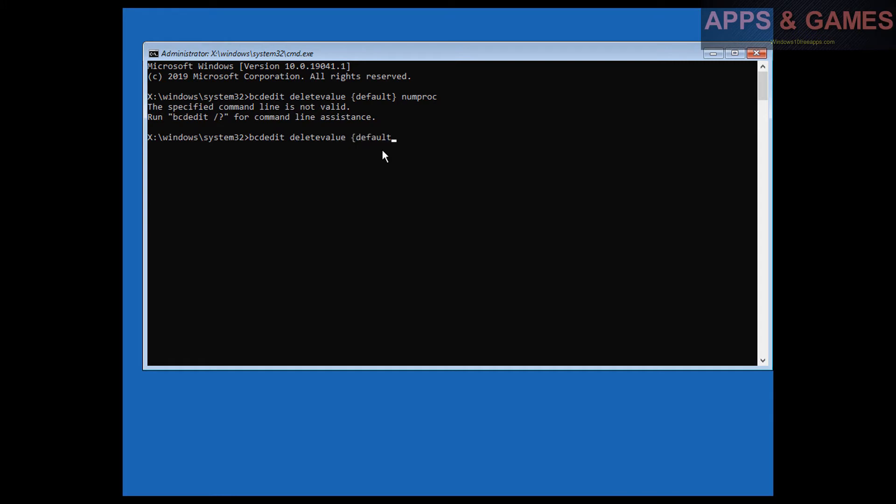
{"action": "type", "text": "trumcatememory"}
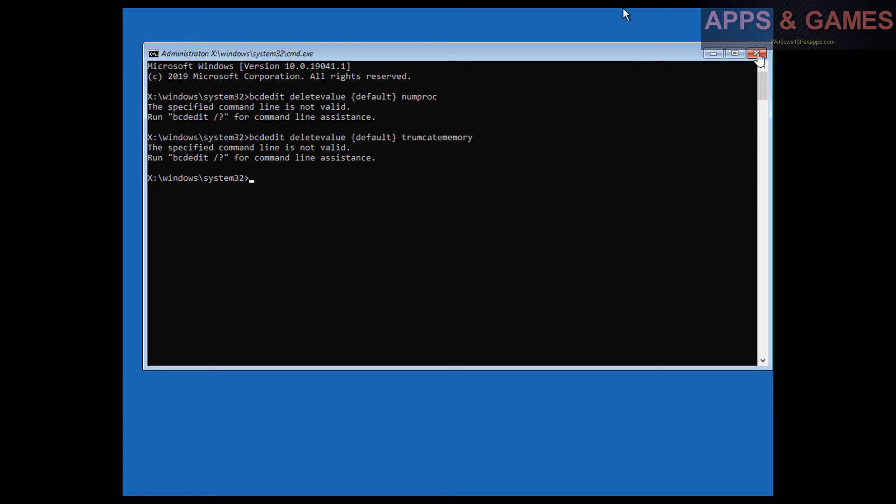
{"action": "left_click", "coordinate": [756, 53]}
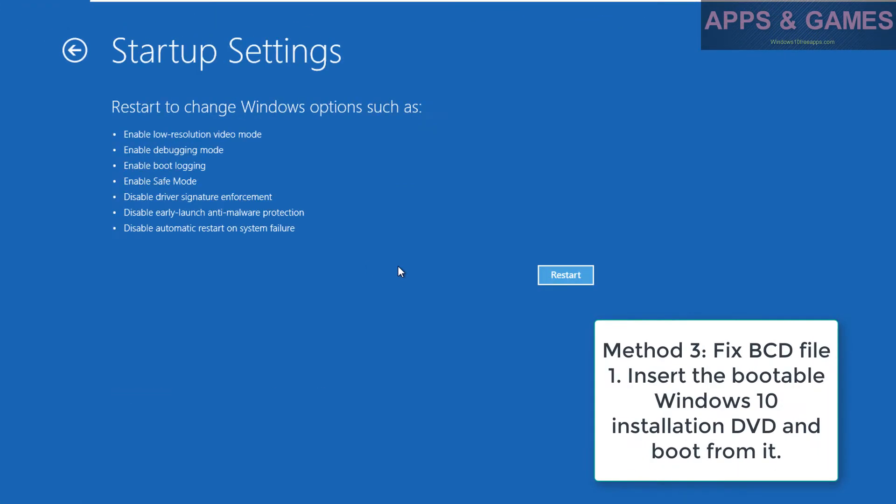
{"action": "left_click", "coordinate": [565, 275]}
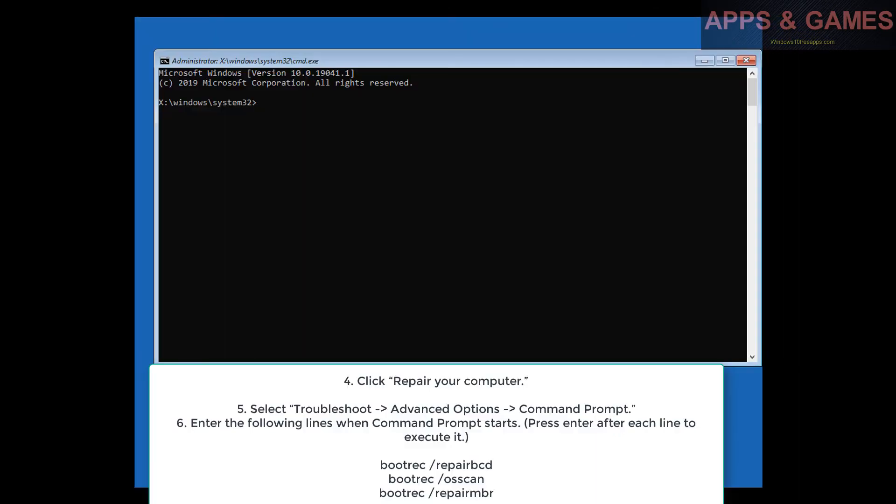
Run bootrec /repairbcd, /osscan and /repairmbr in the recovery Command Prompt
{"action": "type", "text": "bootrec /repairbcd"}
{"action": "type", "text": "bootrec /oss"}
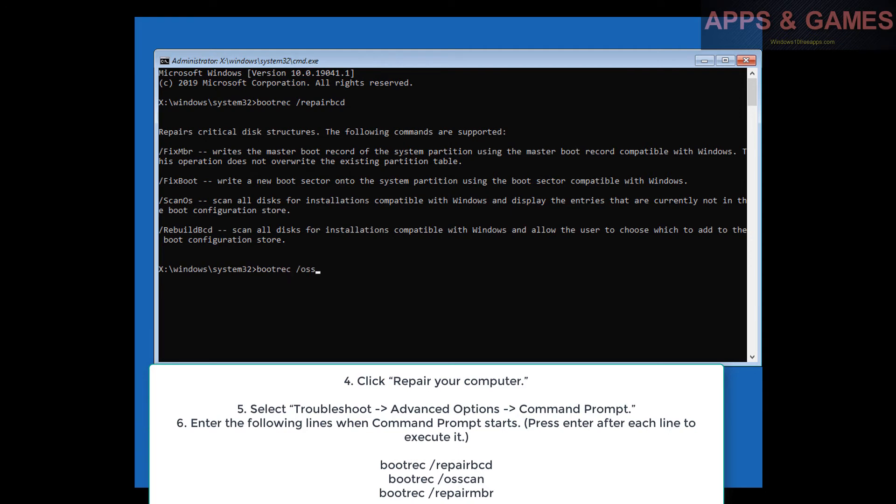
{"action": "key", "text": "enter"}
{"action": "type", "text": "bootrec /rep"}
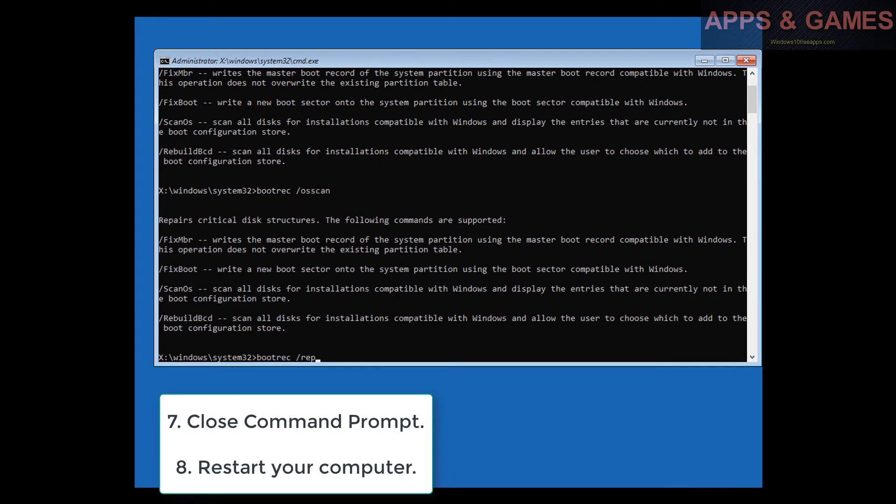
{"action": "type", "text": "airmbr"}
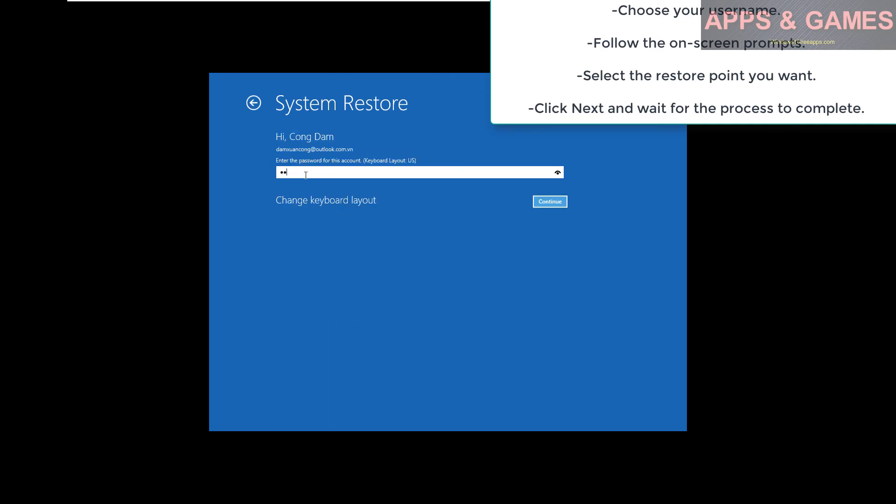
Continue System Restore after entering the account password
{"action": "left_click", "coordinate": [549, 201]}
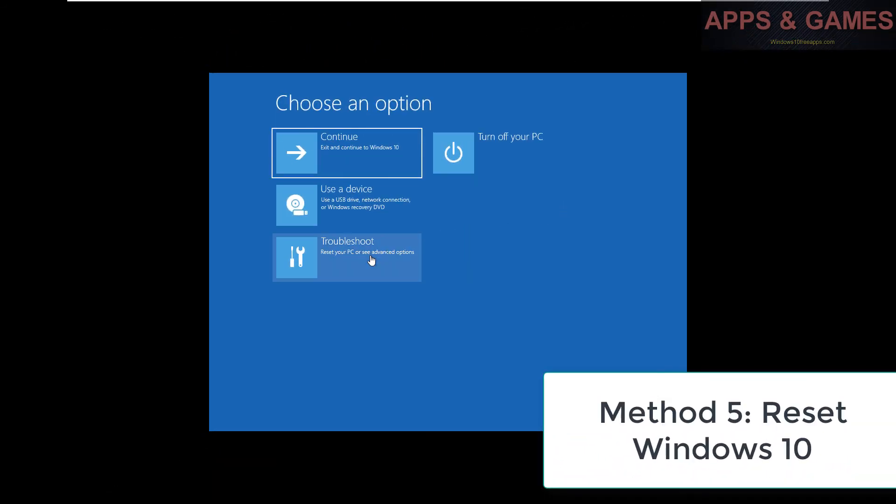
Go through Troubleshoot to Reset this PC and choose Keep my files
{"action": "left_click", "coordinate": [346, 256]}
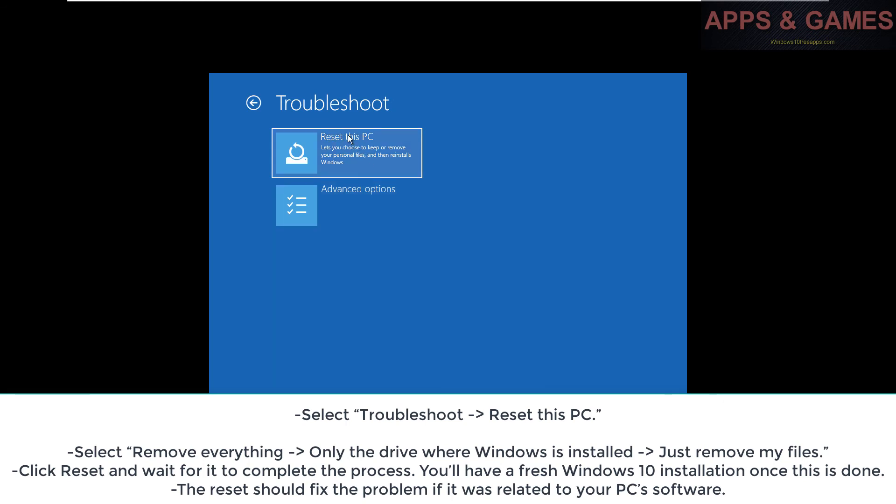
{"action": "left_click", "coordinate": [347, 152]}
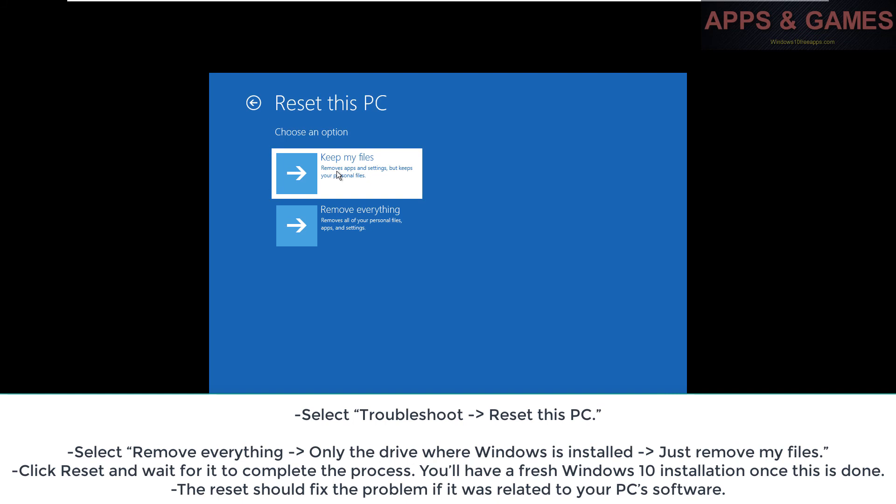
{"action": "left_click", "coordinate": [345, 173]}
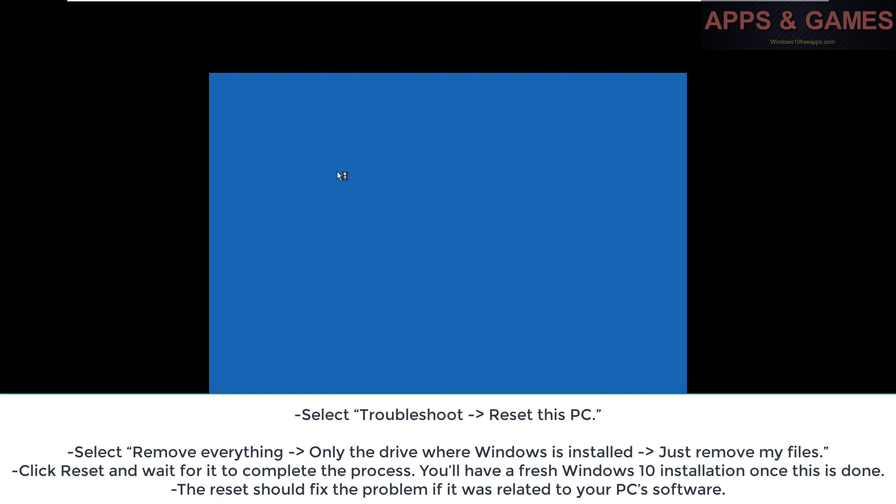